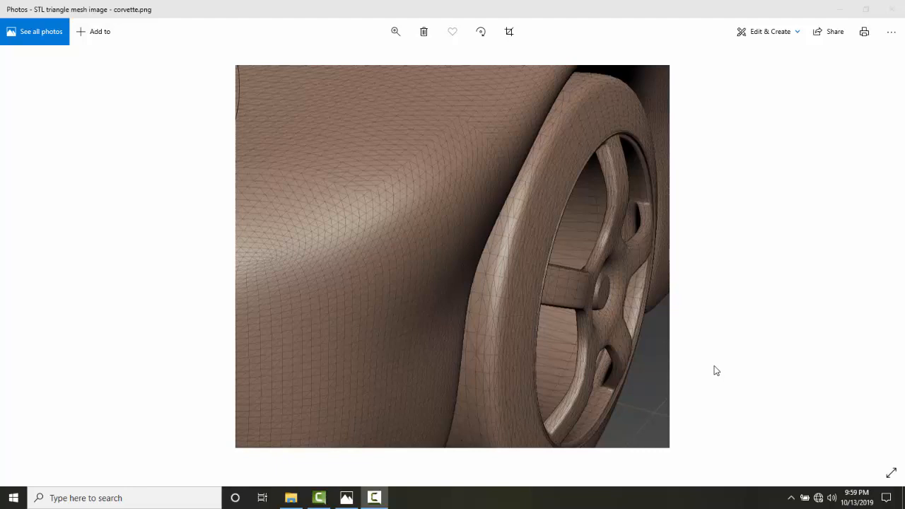
{"action": "mouse_move", "coordinate": [690, 370]}
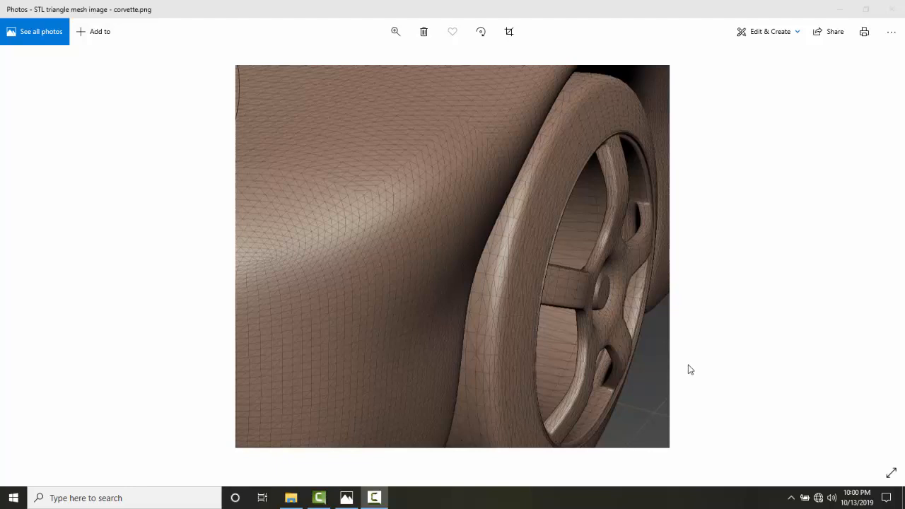
{"action": "mouse_move", "coordinate": [476, 329]}
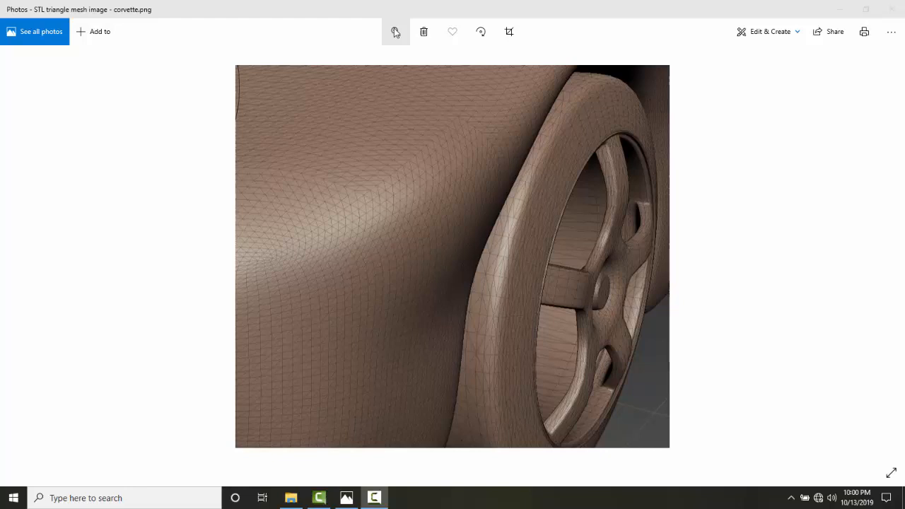
- Zoom into the corvette mesh image until the fender and wheel triangles are distinct
{"action": "left_click", "coordinate": [395, 31]}
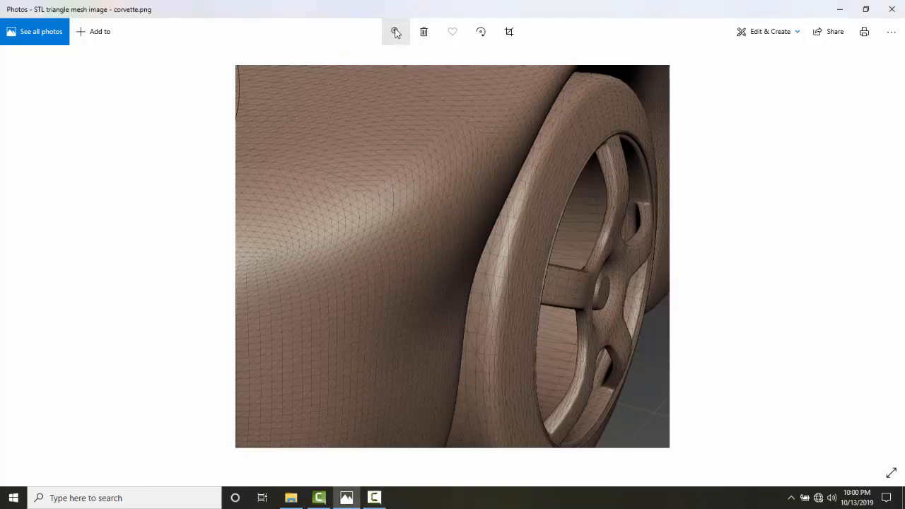
{"action": "left_click", "coordinate": [396, 31]}
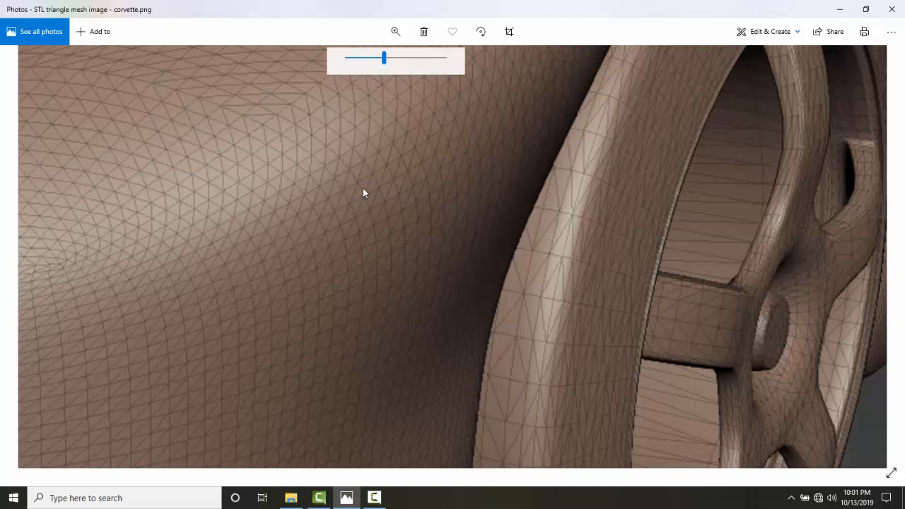
{"action": "mouse_move", "coordinate": [359, 187]}
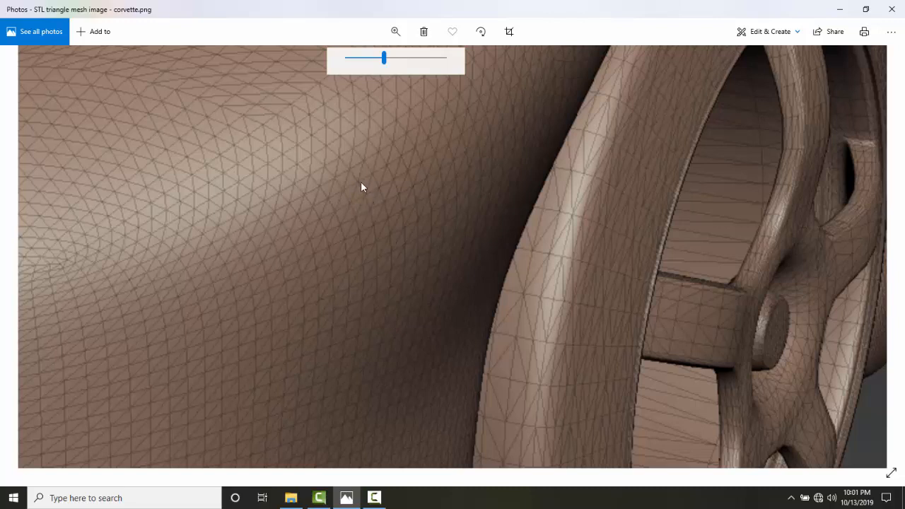
{"action": "mouse_move", "coordinate": [364, 194]}
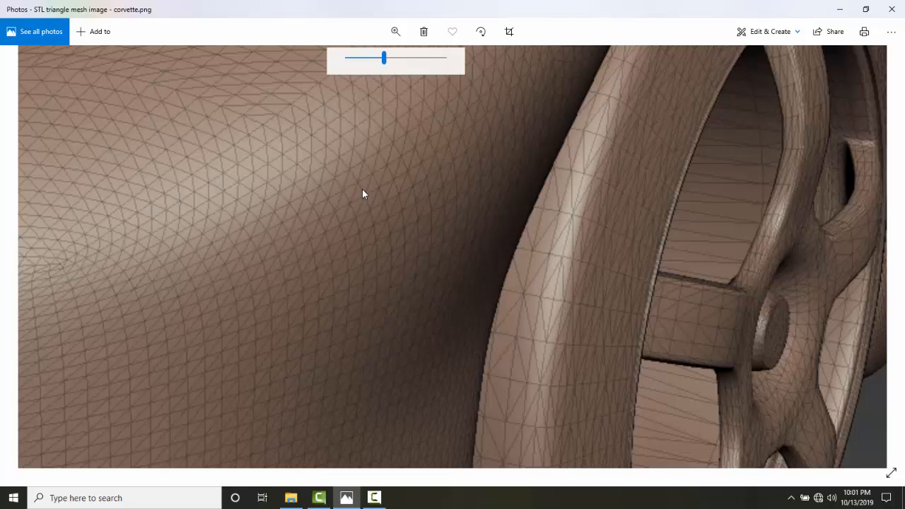
{"action": "mouse_move", "coordinate": [354, 189]}
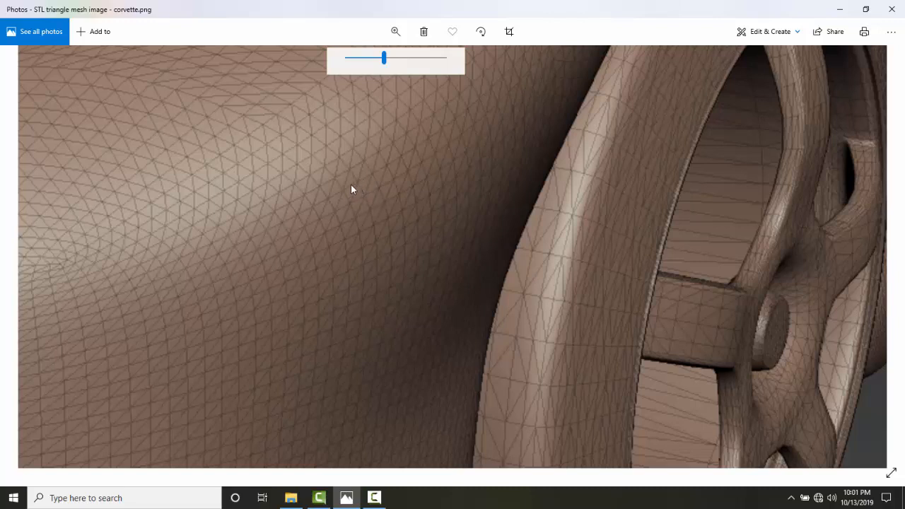
{"action": "mouse_move", "coordinate": [353, 192]}
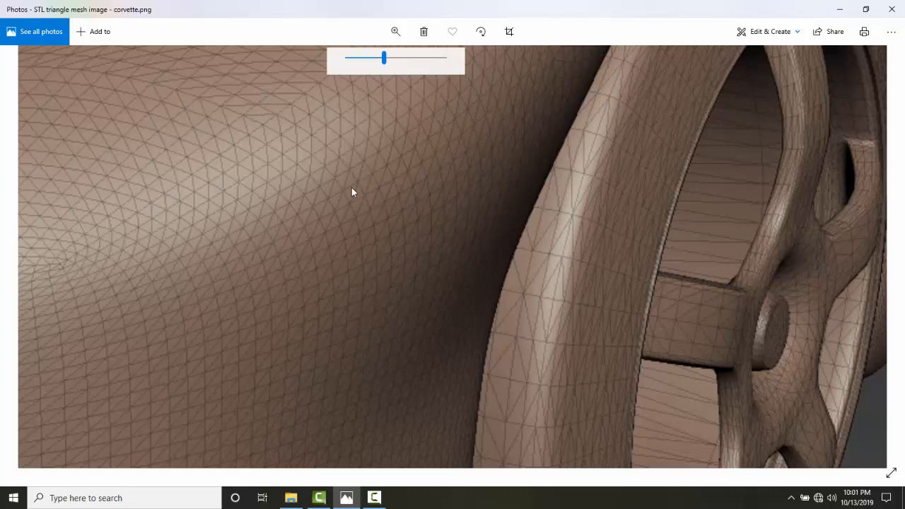
{"action": "mouse_move", "coordinate": [347, 193]}
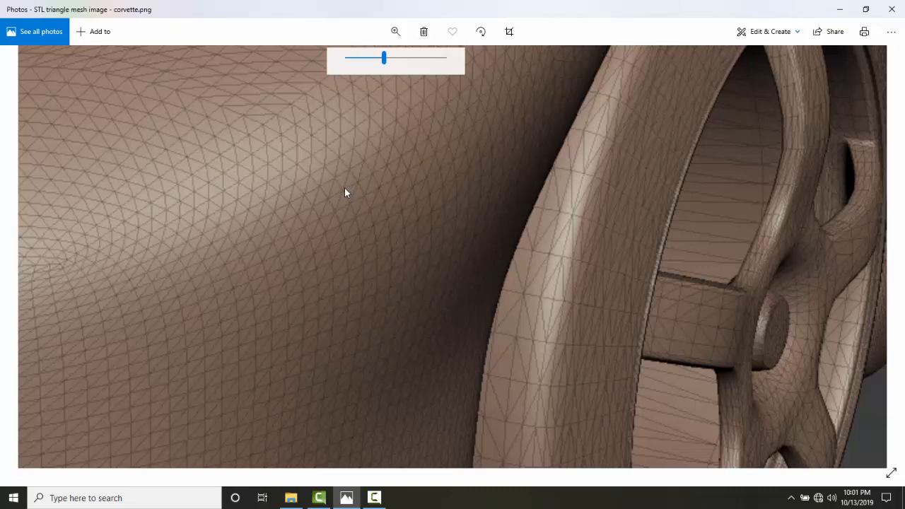
{"action": "mouse_move", "coordinate": [337, 189]}
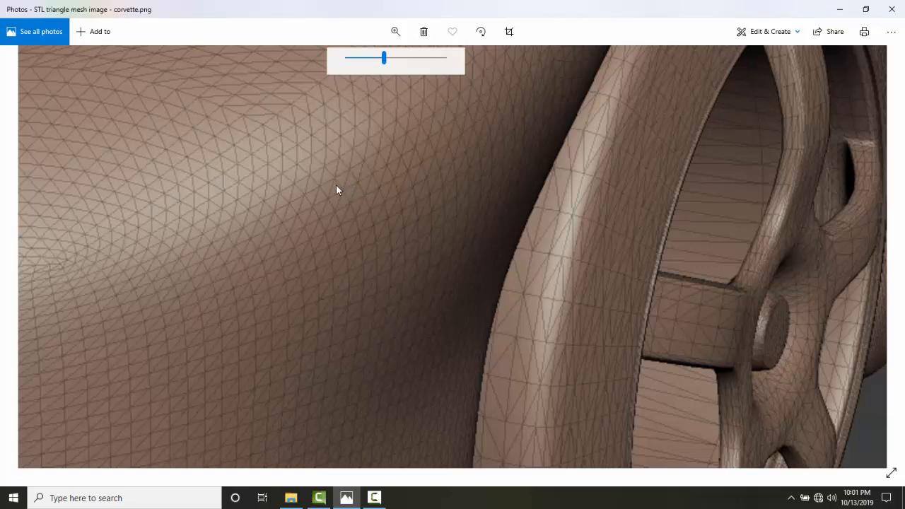
{"action": "mouse_move", "coordinate": [334, 188]}
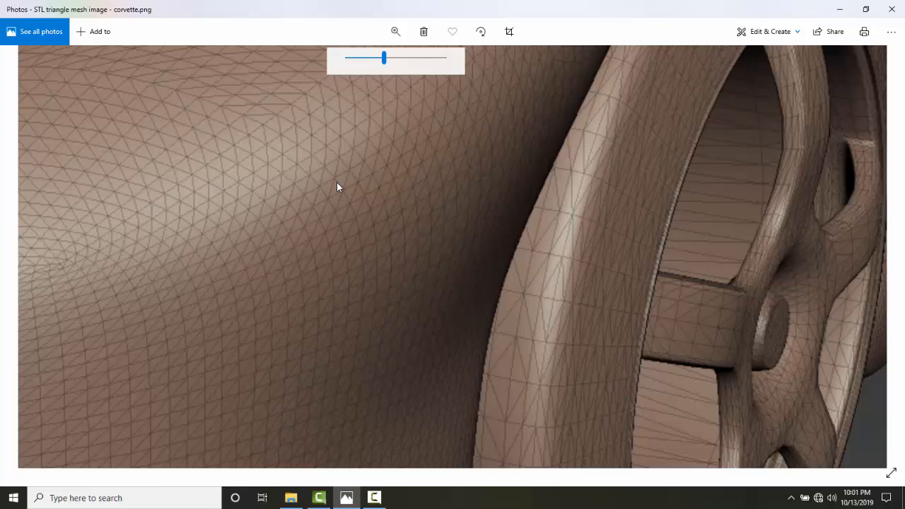
{"action": "mouse_move", "coordinate": [892, 9]}
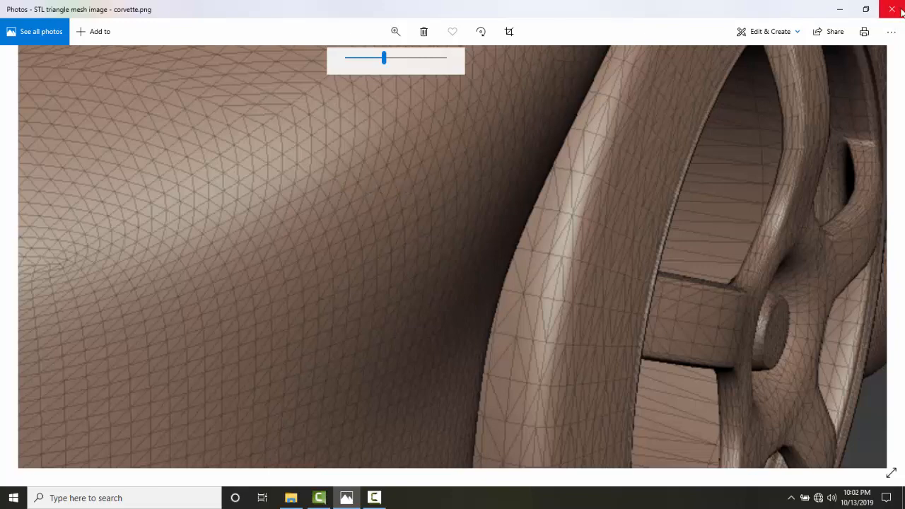
- Close the car image and select Wall_Mounted_Cup_And_Bottle_Holder1.stl in the handout folder
{"action": "left_click", "coordinate": [891, 9]}
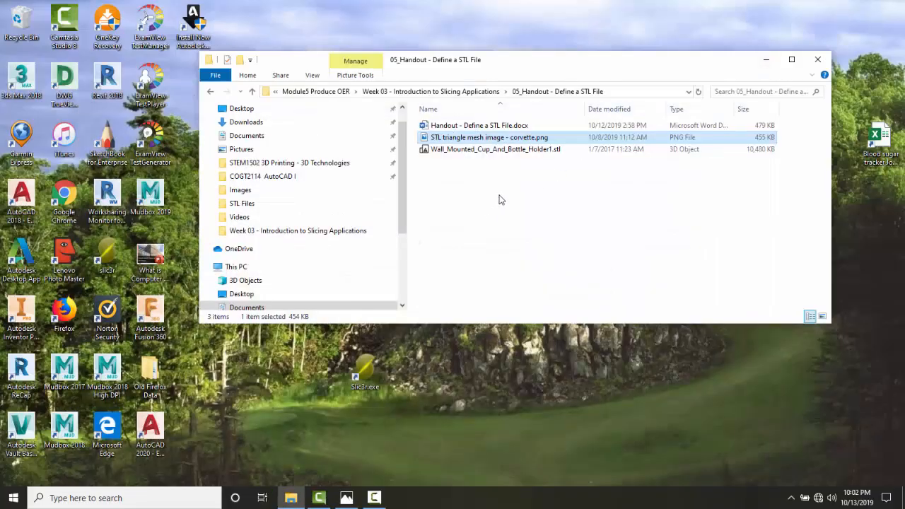
{"action": "left_click", "coordinate": [495, 149]}
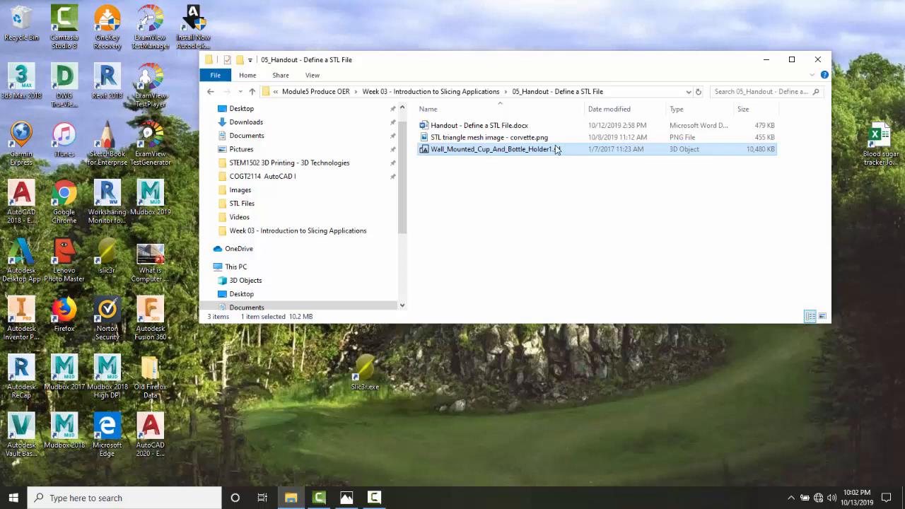
{"action": "mouse_move", "coordinate": [557, 149]}
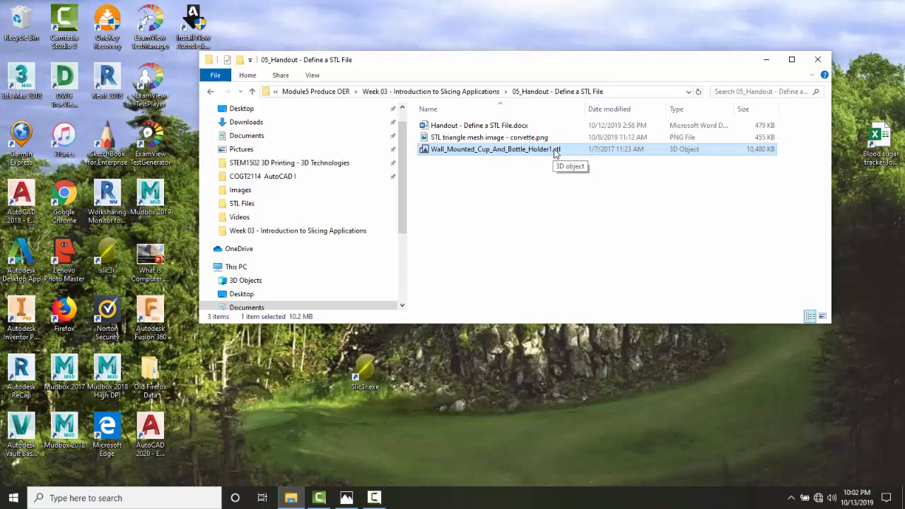
{"action": "mouse_move", "coordinate": [548, 157]}
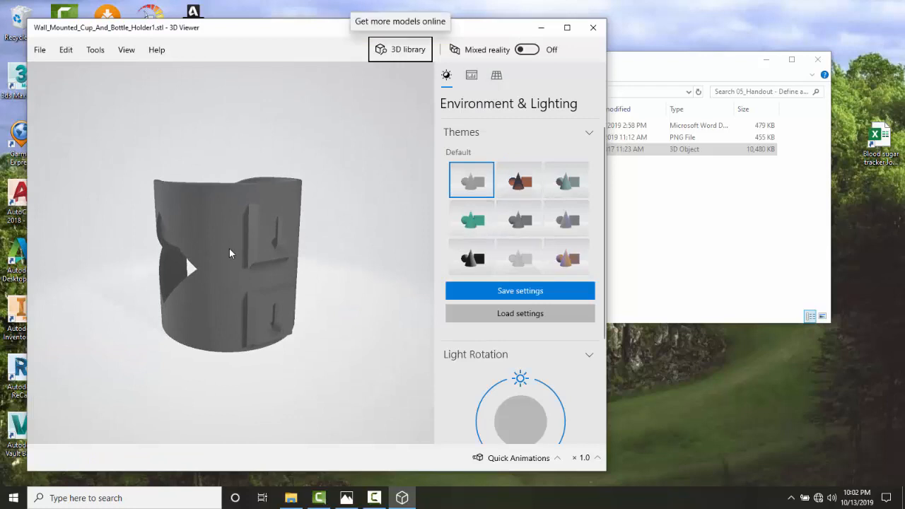
- Orbit and tilt the cup holder model to reveal its open top and cut-out sides
{"action": "left_click_drag", "start_coordinate": [230, 253], "coordinate": [281, 295]}
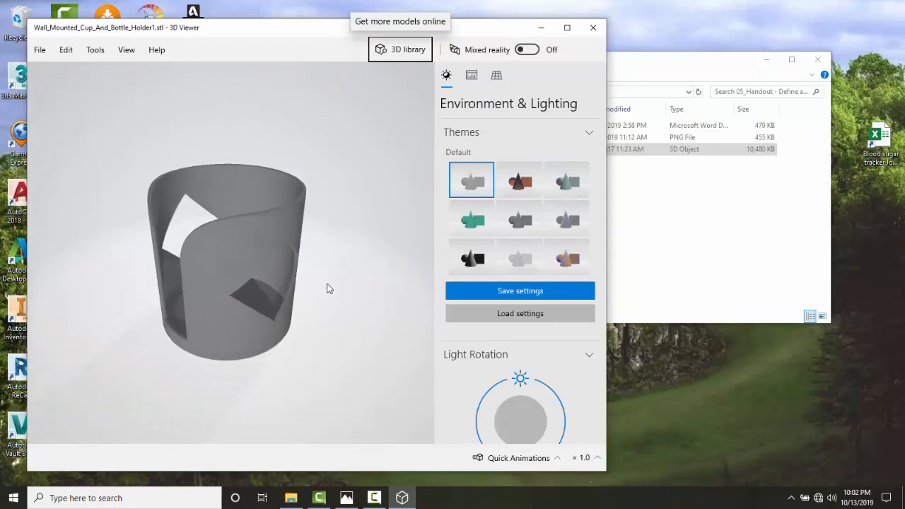
{"action": "left_click_drag", "start_coordinate": [328, 288], "coordinate": [309, 293]}
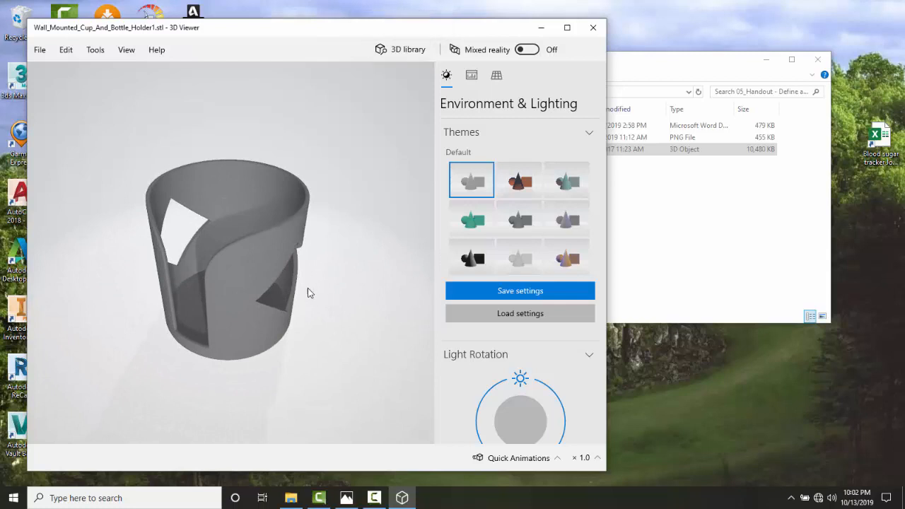
{"action": "mouse_move", "coordinate": [278, 256]}
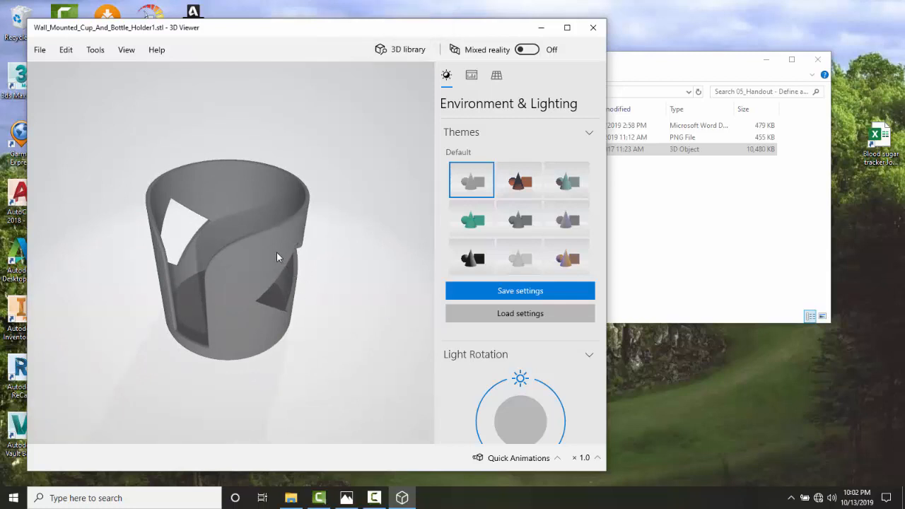